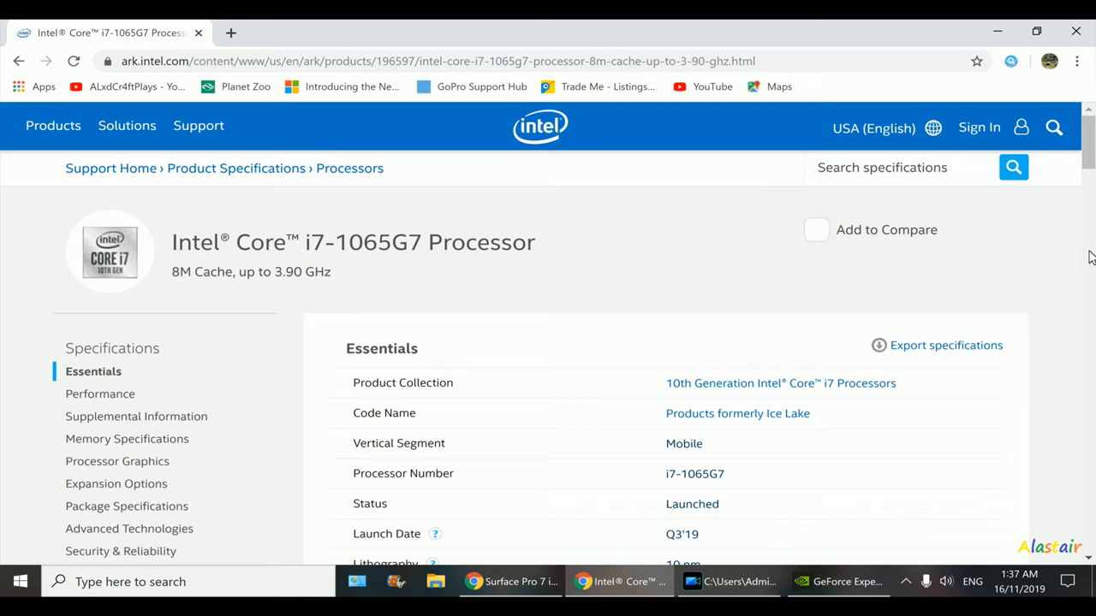
Review the Intel Core i7-1065G7 specification sections on its Intel ARK page.
scroll(down, 3)
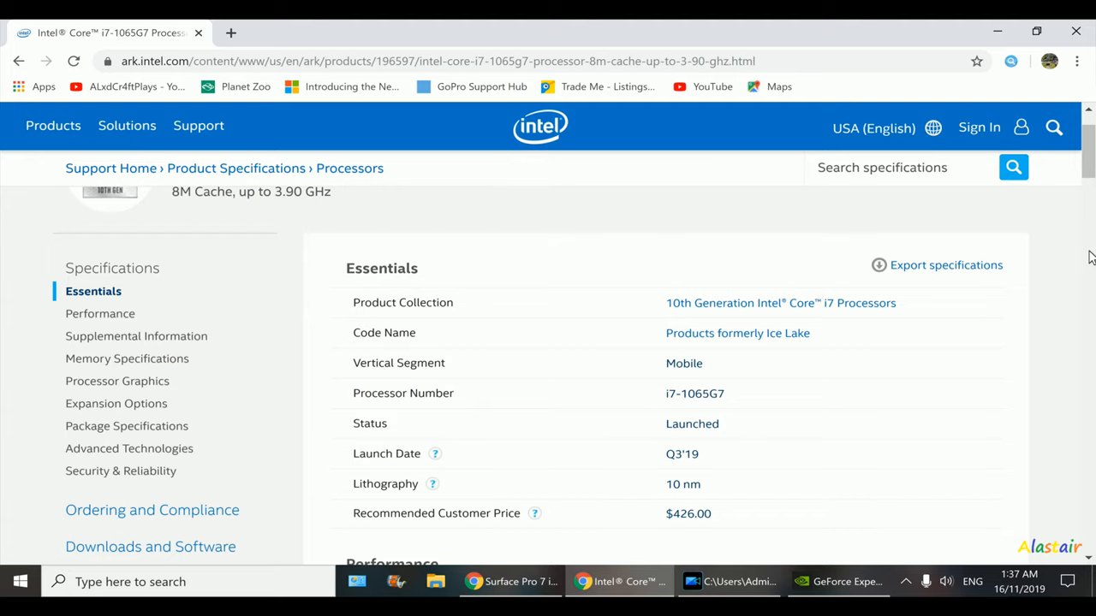
scroll(down, 3)
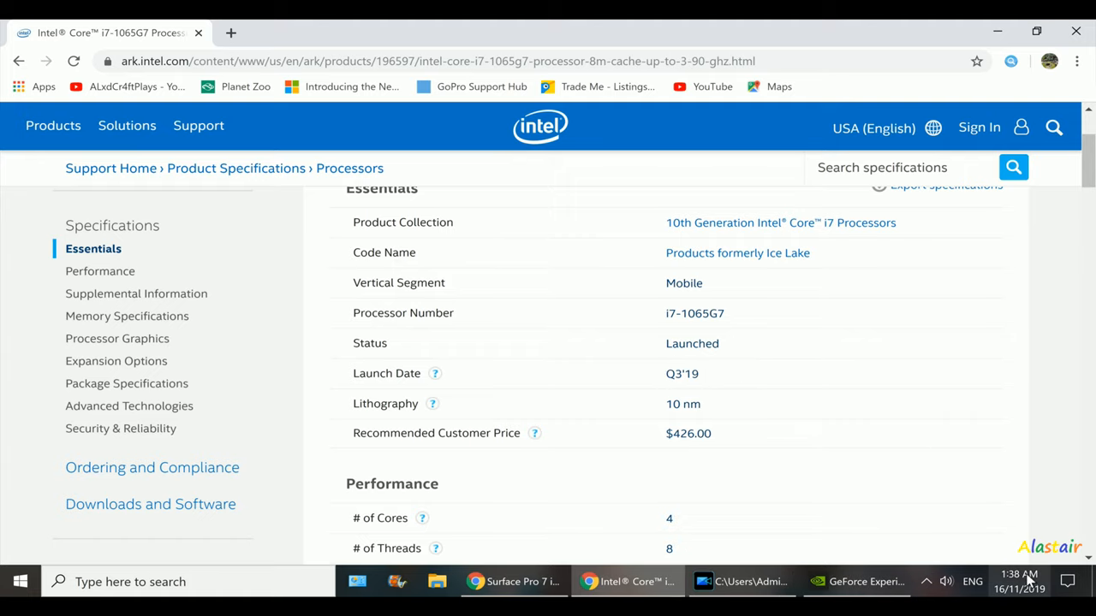
click(1019, 574)
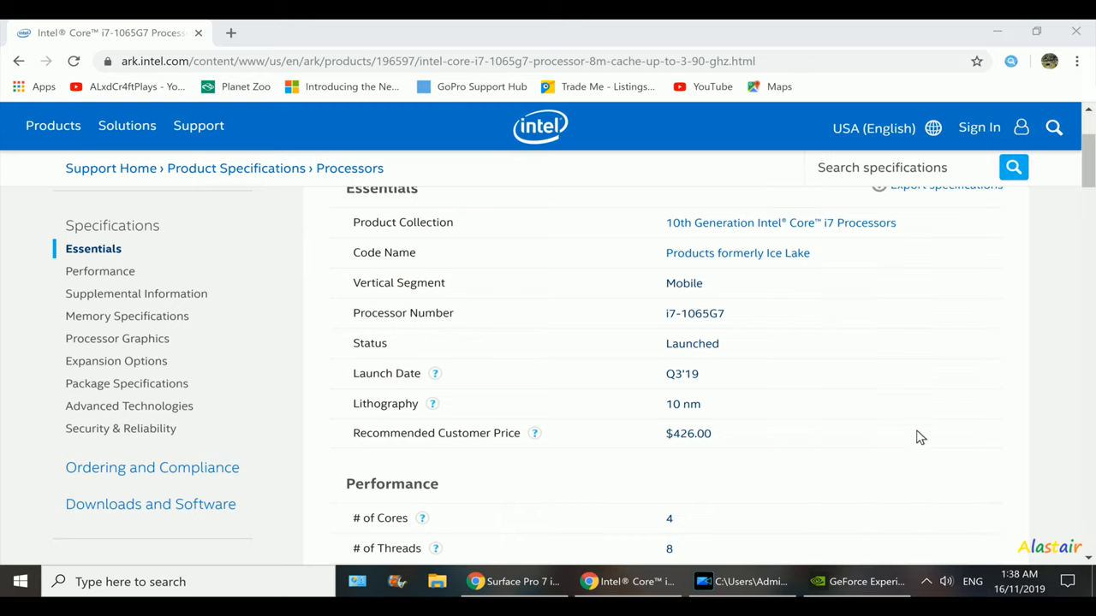
scroll(down, 3)
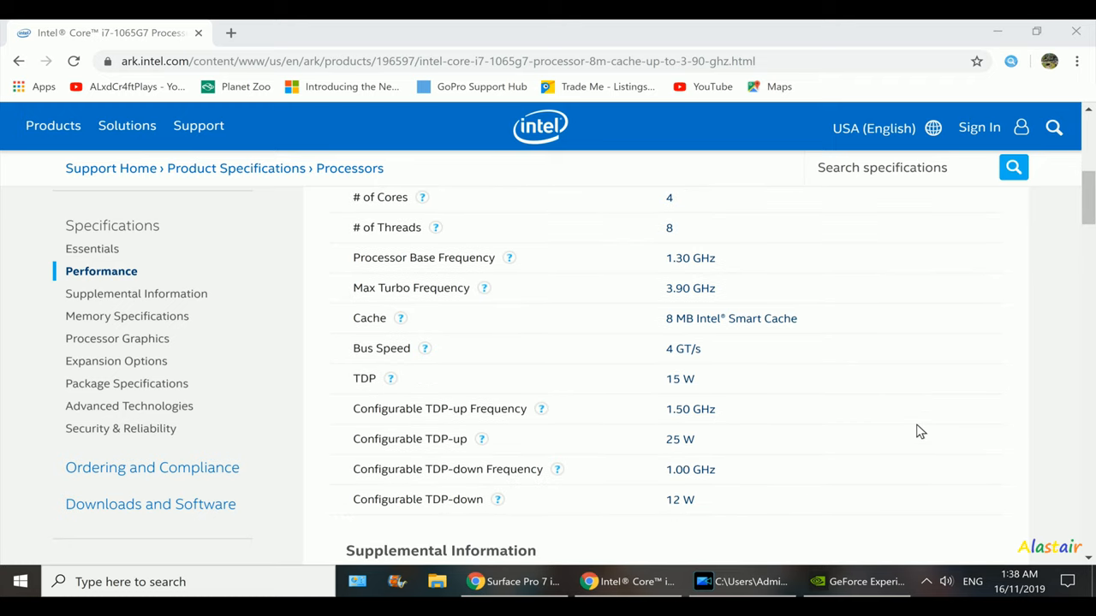
scroll(down, 3)
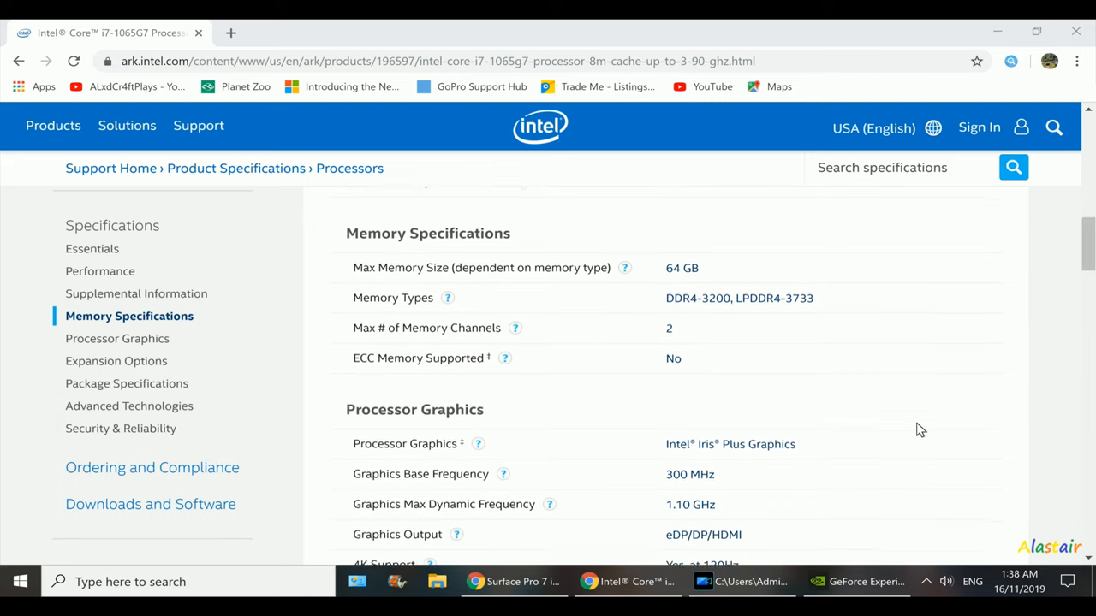
scroll(down, 3)
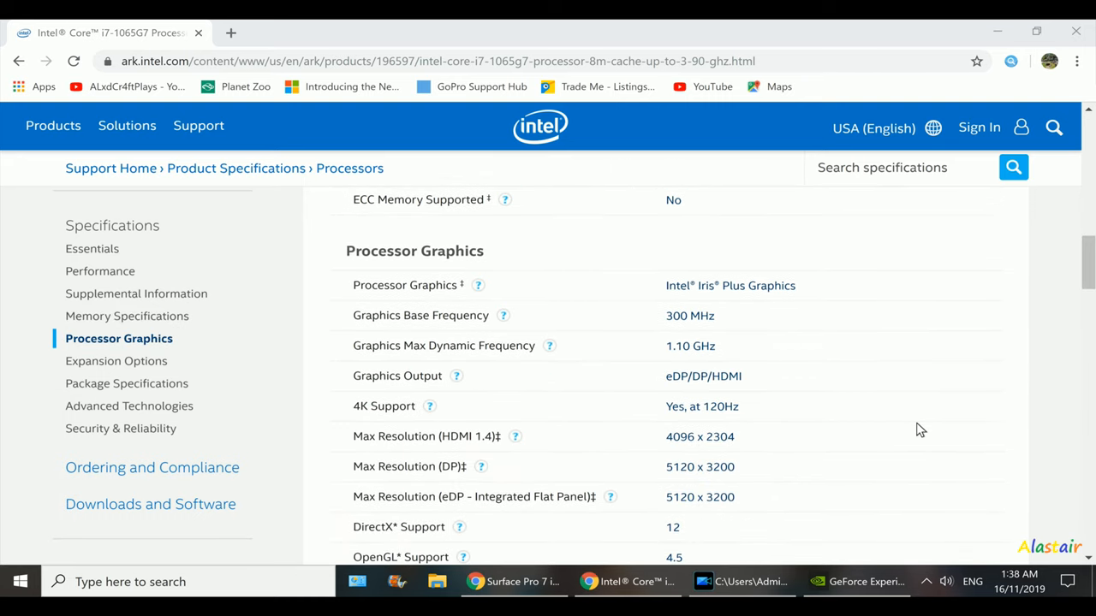
mouse_move(836, 335)
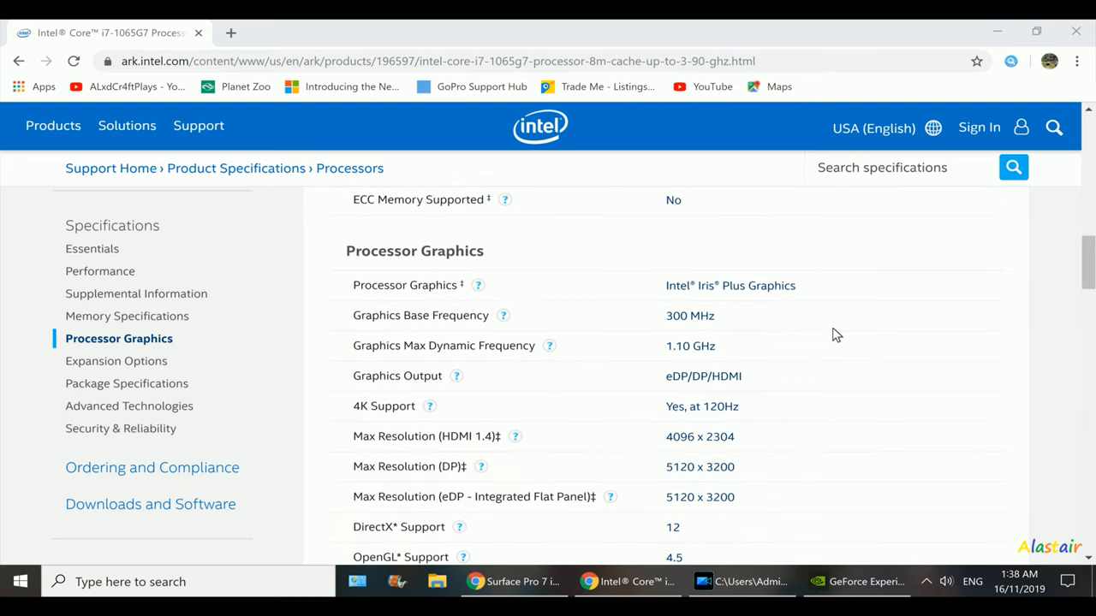
Open the notebookcheck Intel Iris Plus Graphics G7 result from the Google results.
scroll(down, 3)
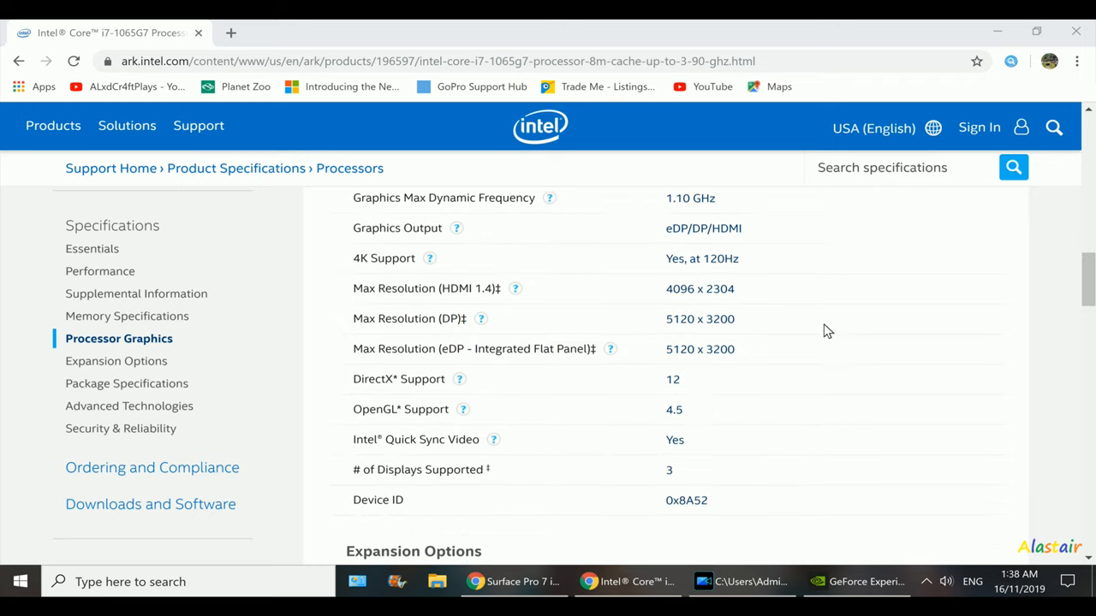
scroll(down, 3)
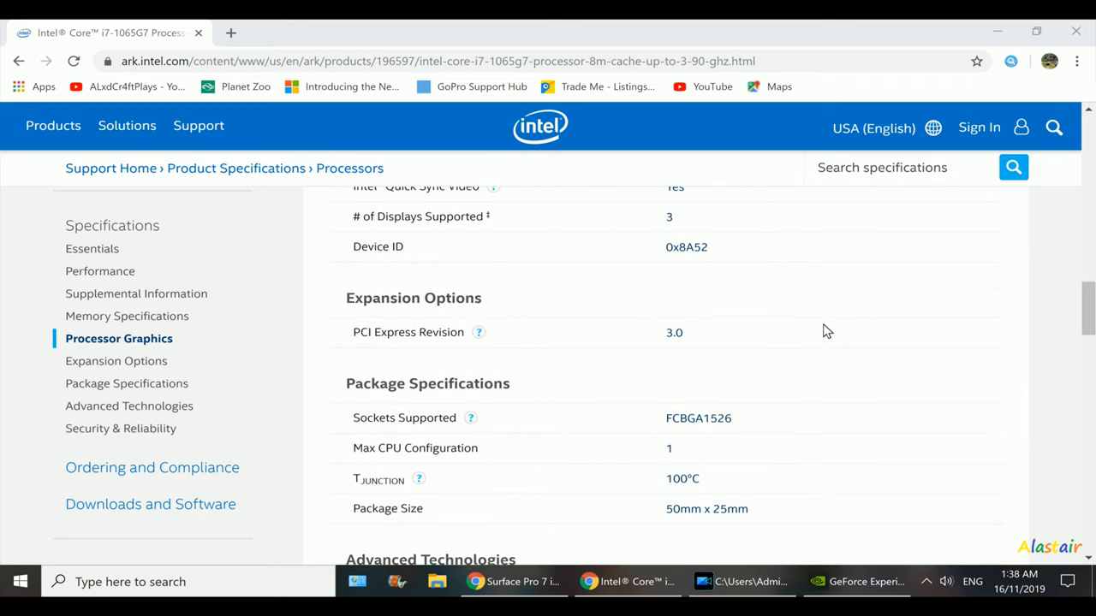
scroll(down, 3)
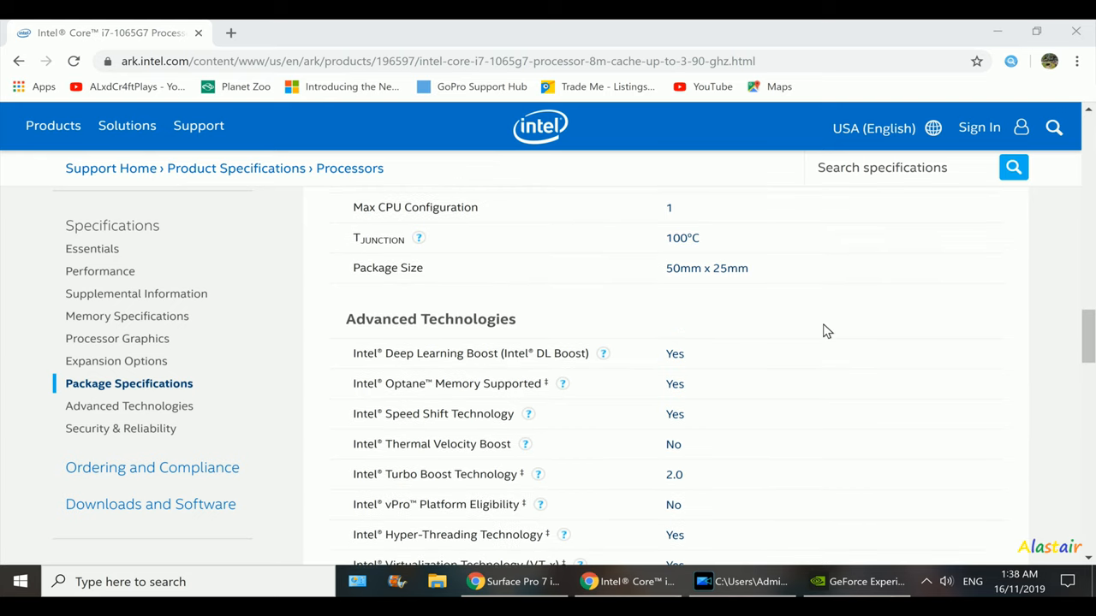
scroll(down, 3)
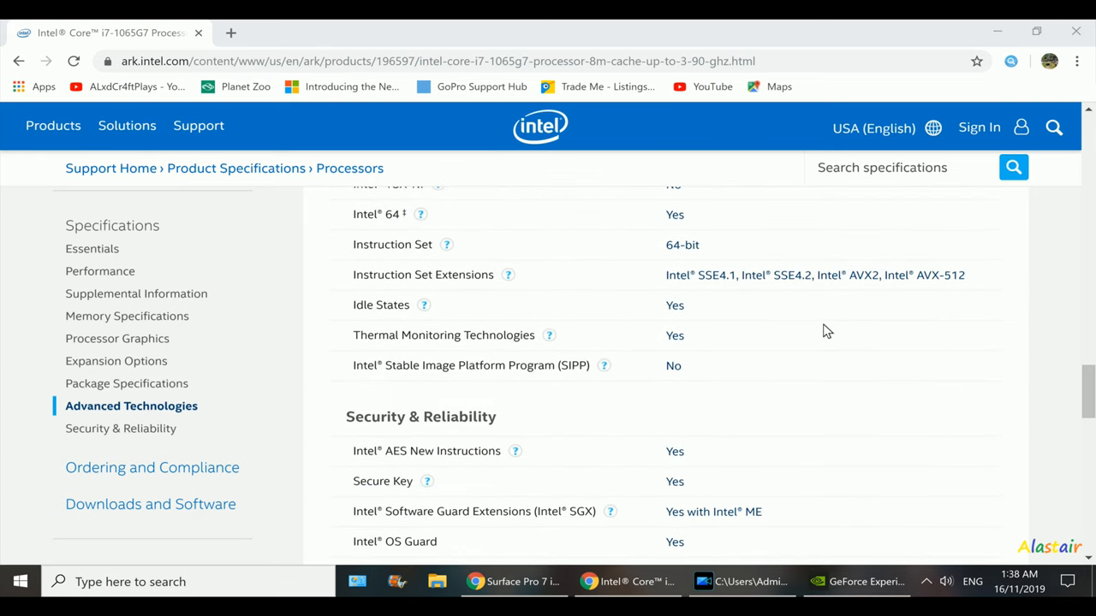
scroll(down, 3)
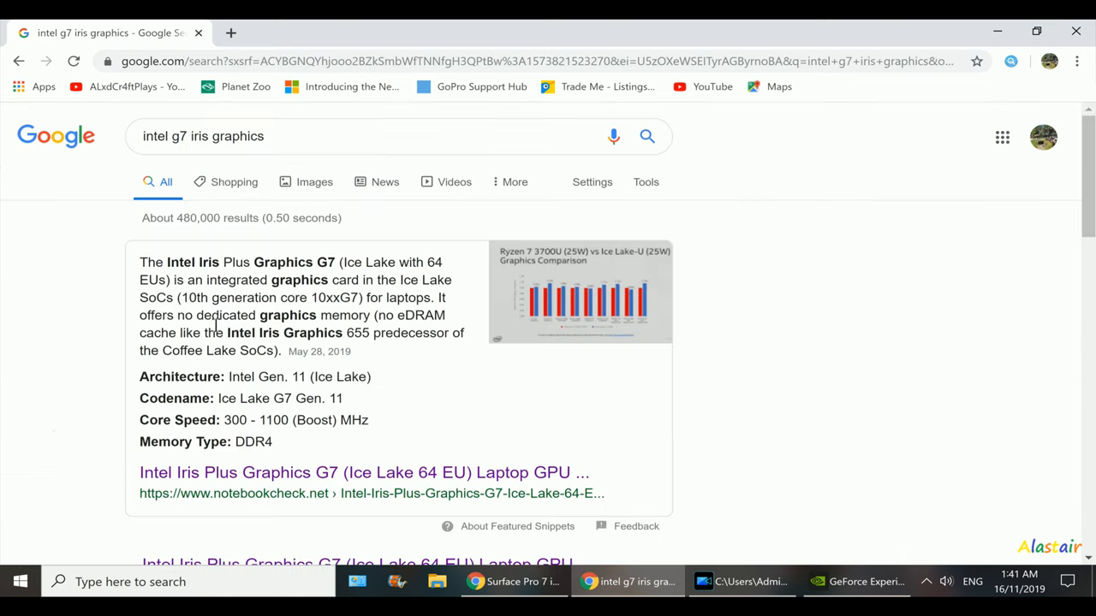
mouse_move(817, 388)
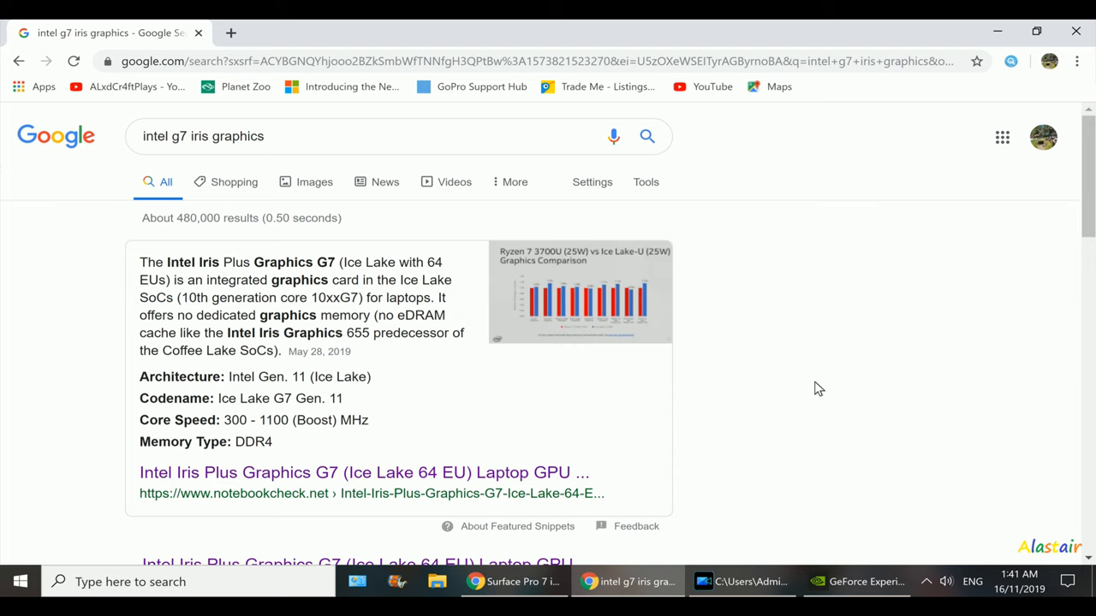
click(363, 471)
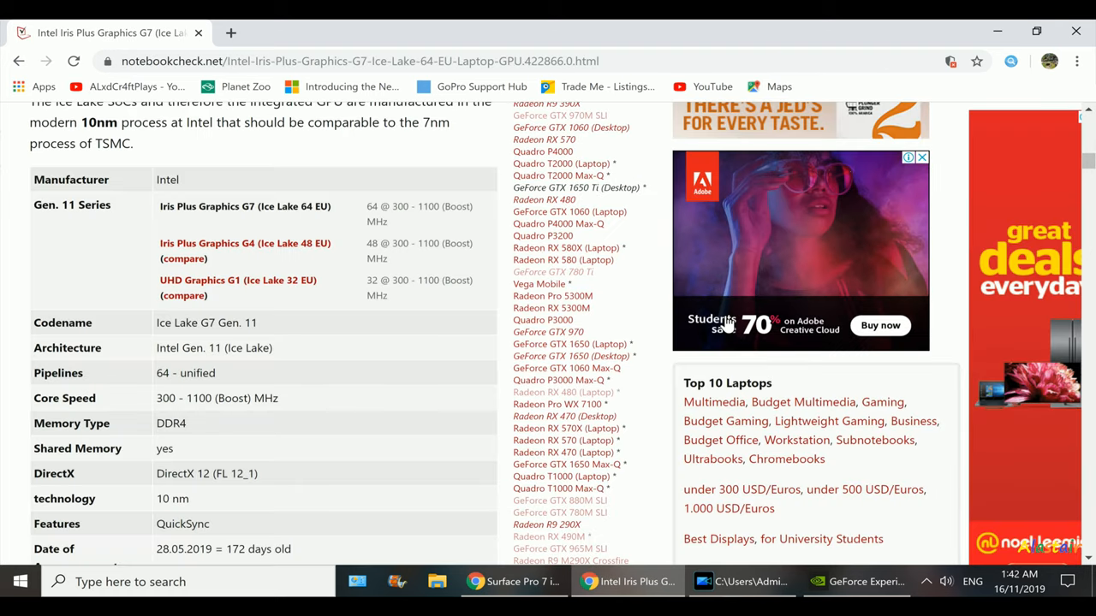